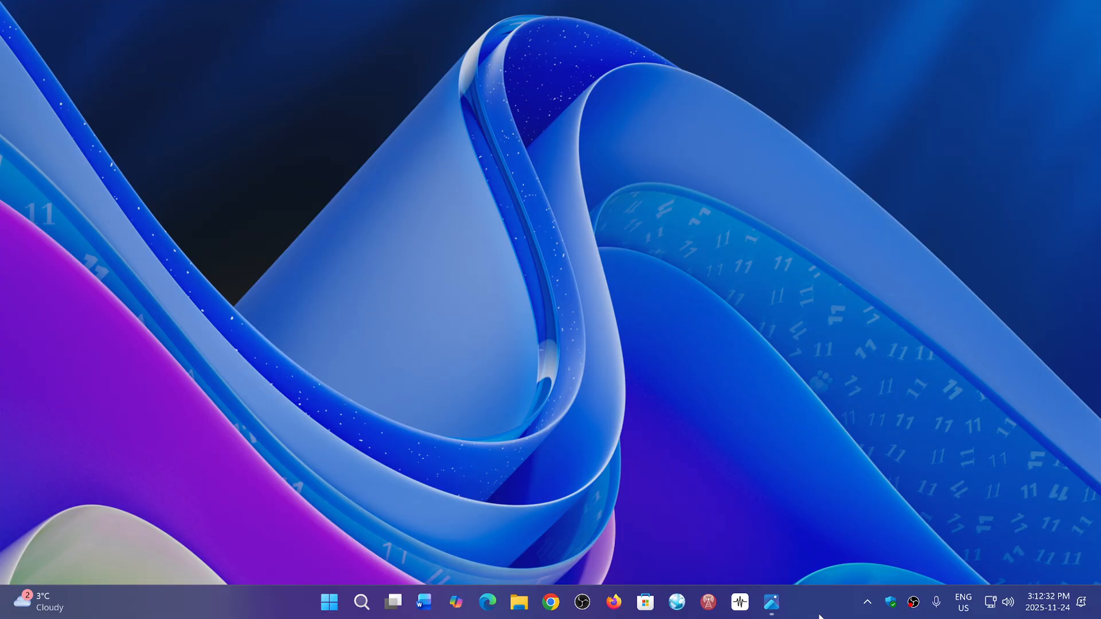
pyautogui.moveTo(797, 570)
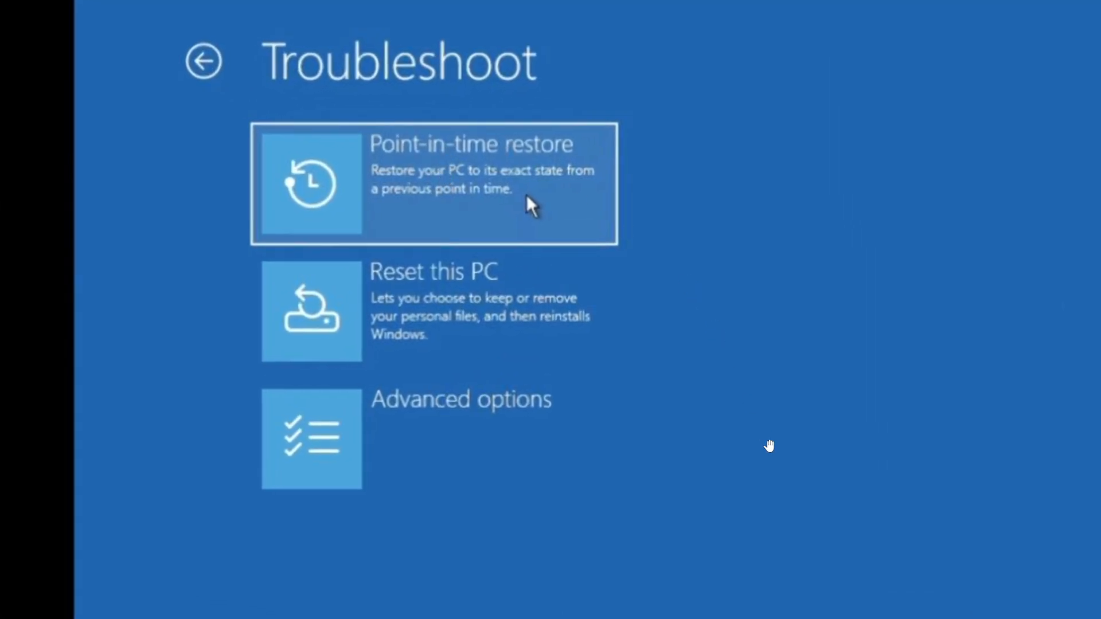
pyautogui.moveTo(771, 447)
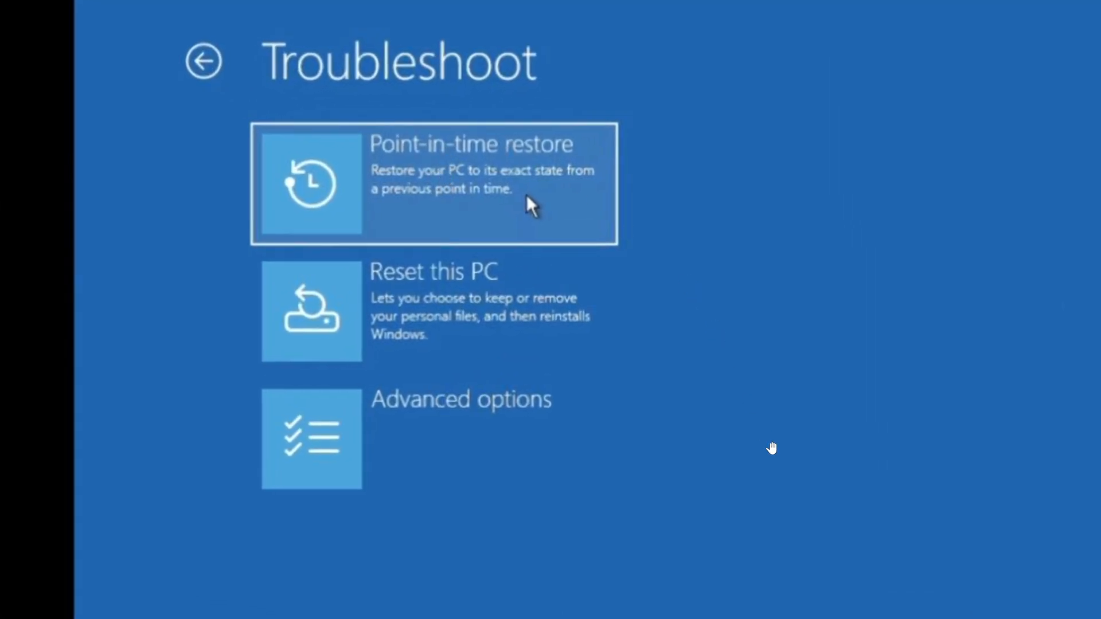